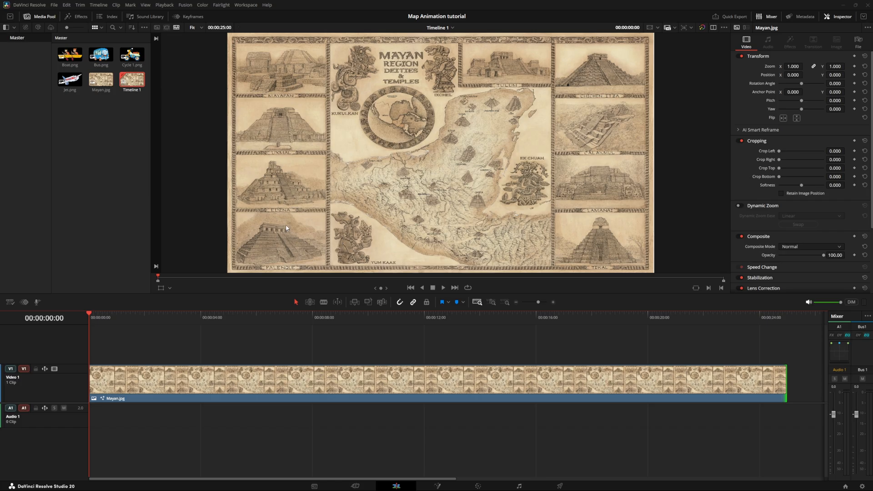
{"action": "mouse_move", "coordinate": [523, 141]}
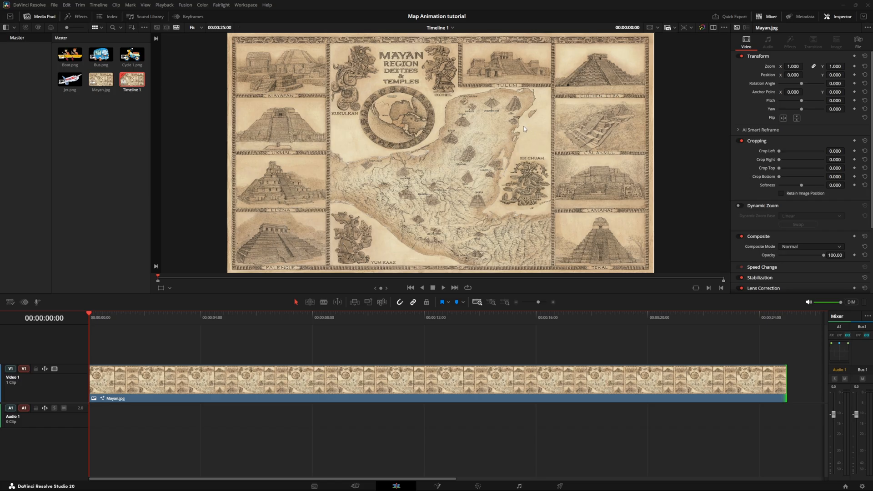
{"action": "mouse_move", "coordinate": [512, 123]}
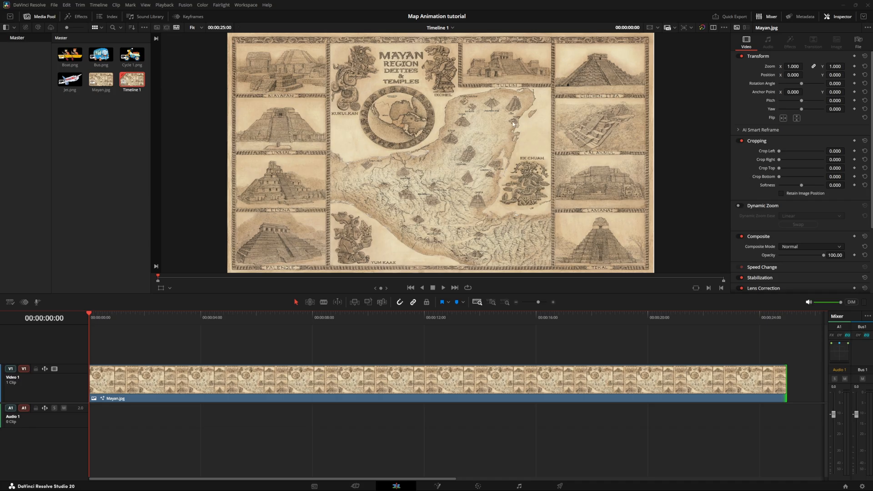
{"action": "mouse_move", "coordinate": [405, 179]}
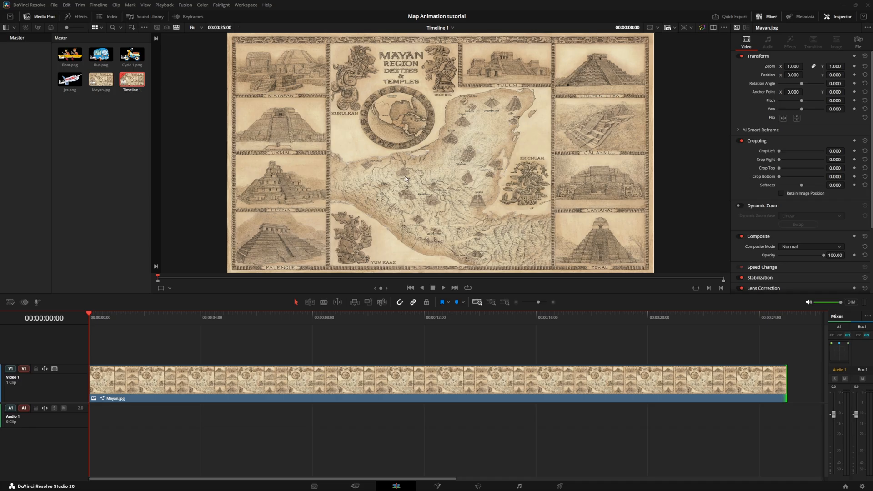
{"action": "mouse_move", "coordinate": [418, 155]}
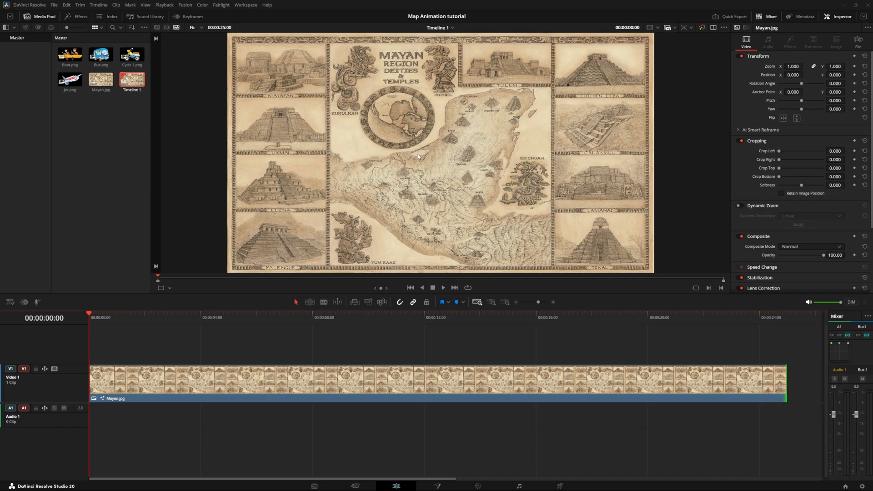
{"action": "mouse_move", "coordinate": [502, 128]}
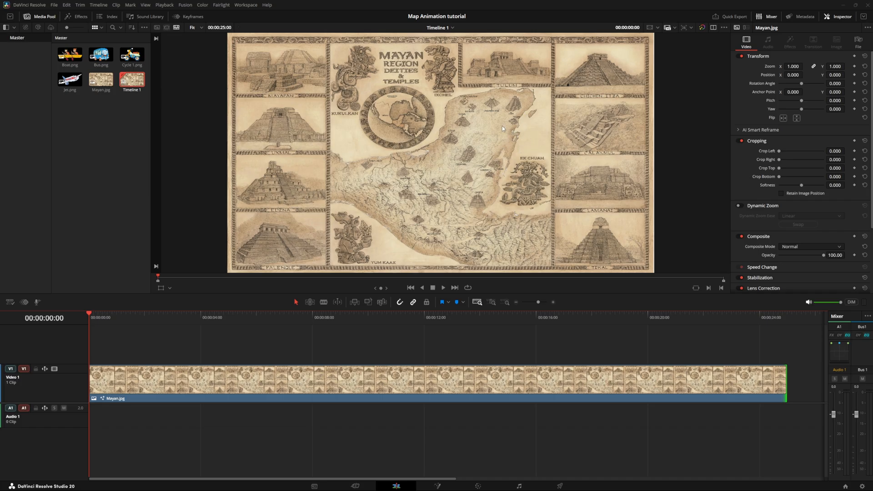
{"action": "mouse_move", "coordinate": [142, 362]}
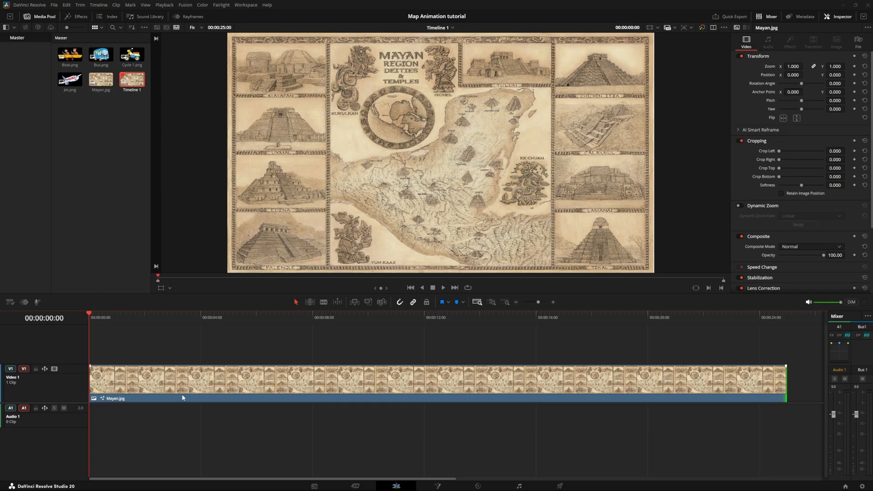
{"action": "mouse_move", "coordinate": [767, 376]}
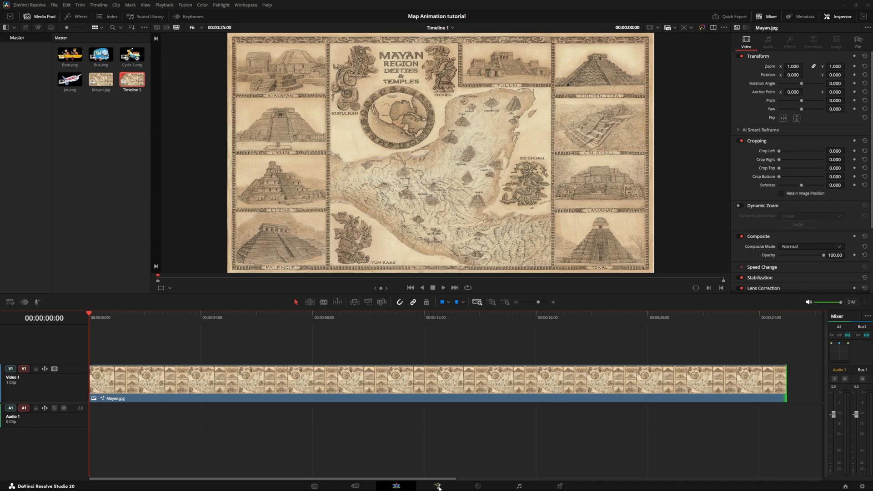
Step: Bring the map clip into Fusion and insert a Paint1 node before MediaOut1
{"action": "left_click", "coordinate": [436, 486]}
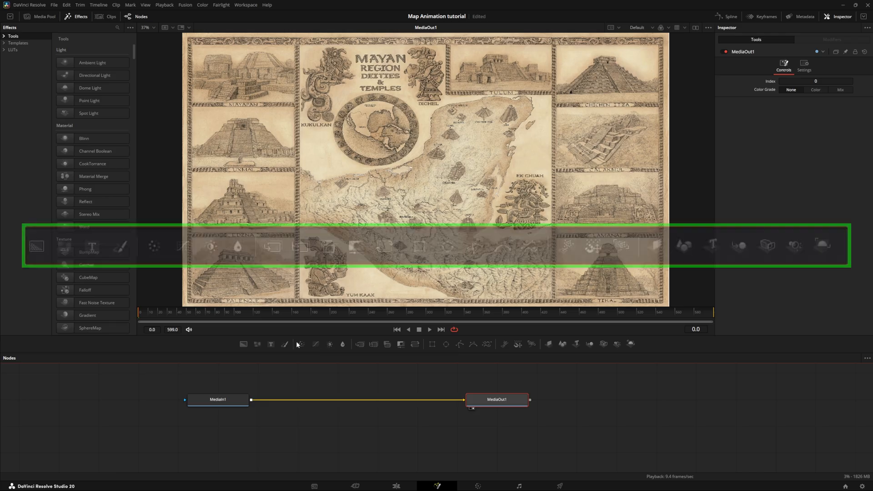
{"action": "left_click", "coordinate": [120, 246]}
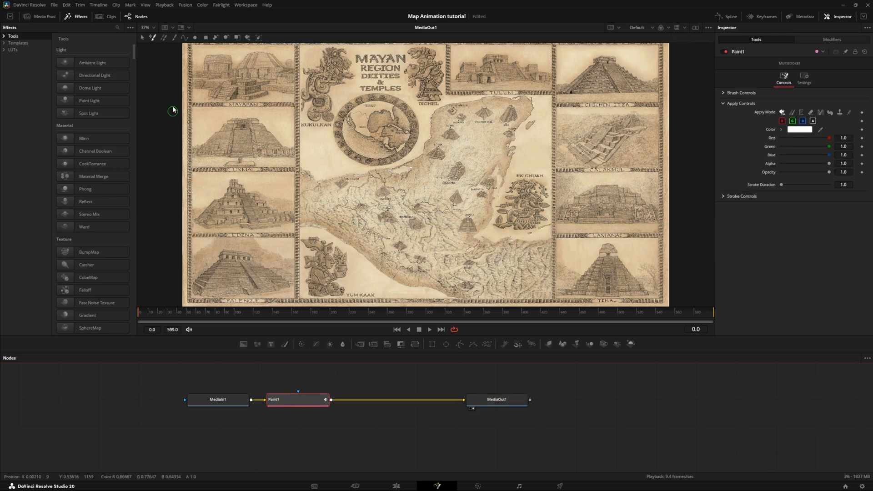
Step: Start a PolylineStroke path across the map with its first segment placed
{"action": "left_click", "coordinate": [185, 38]}
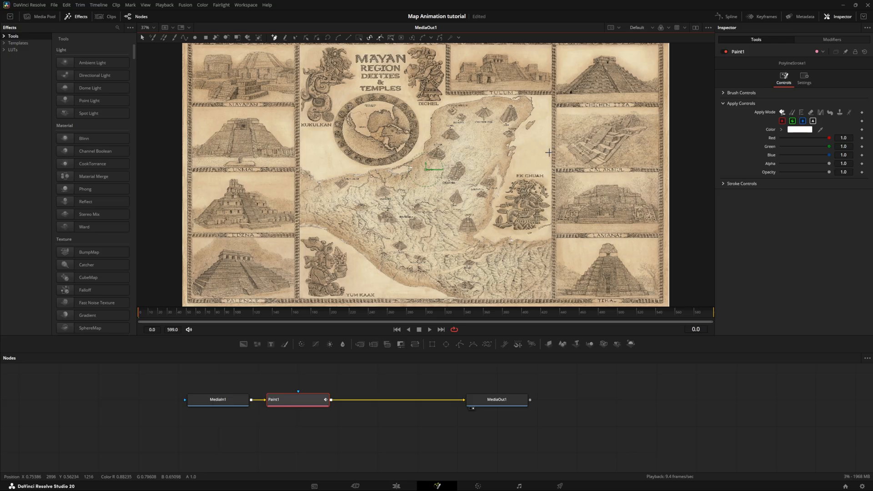
{"action": "mouse_move", "coordinate": [549, 138]}
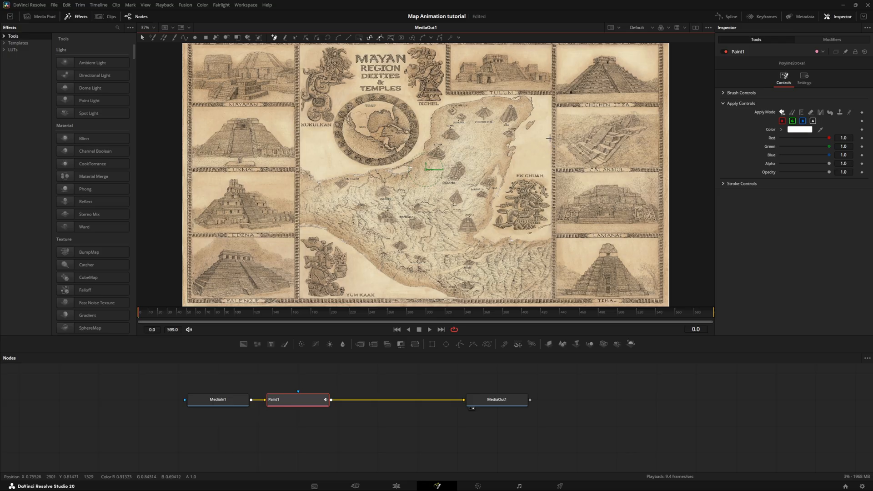
{"action": "mouse_move", "coordinate": [543, 138]}
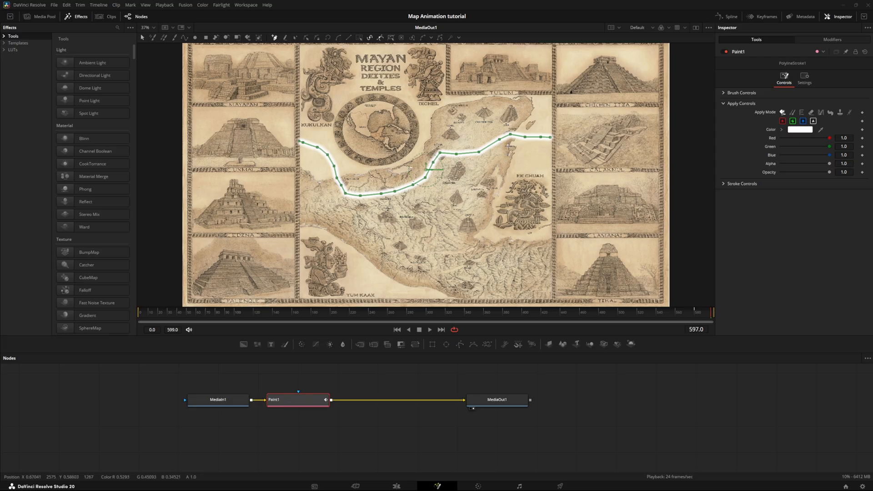
{"action": "mouse_move", "coordinate": [375, 195]}
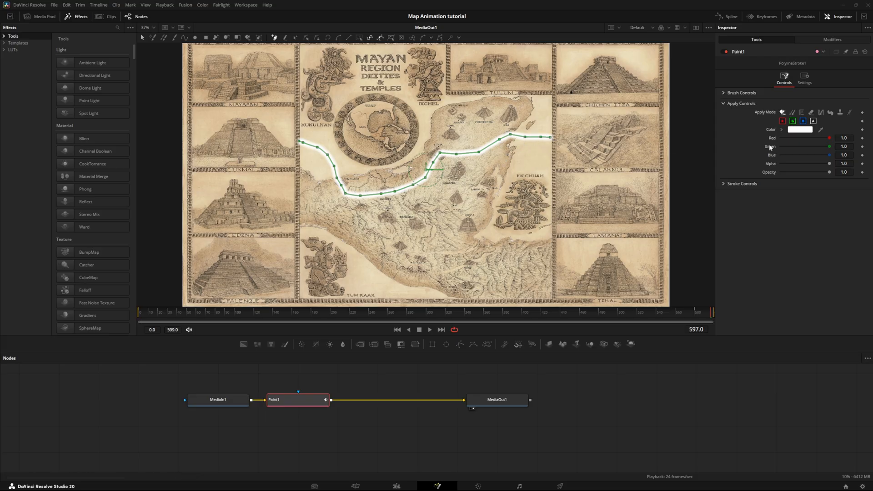
Step: Change the path stroke colour from white to bright red in Apply Controls
{"action": "left_click", "coordinate": [798, 129]}
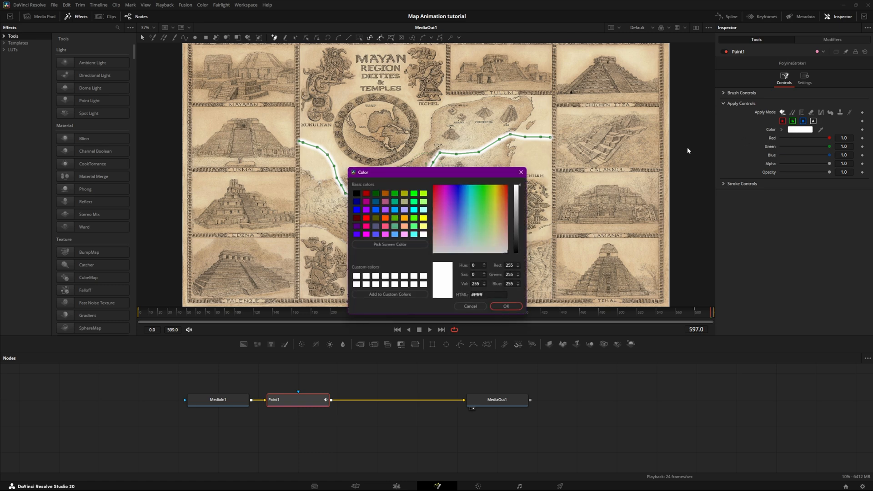
{"action": "left_click", "coordinate": [505, 305]}
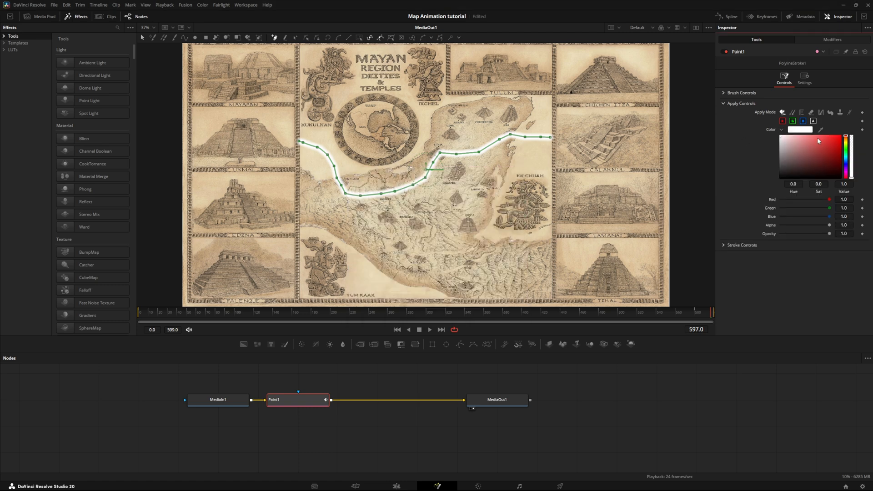
{"action": "left_click", "coordinate": [836, 141]}
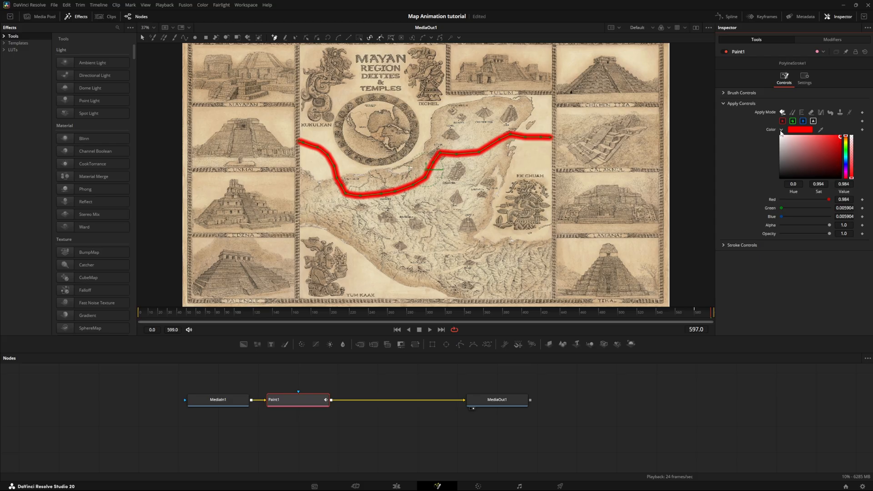
{"action": "left_click", "coordinate": [781, 130]}
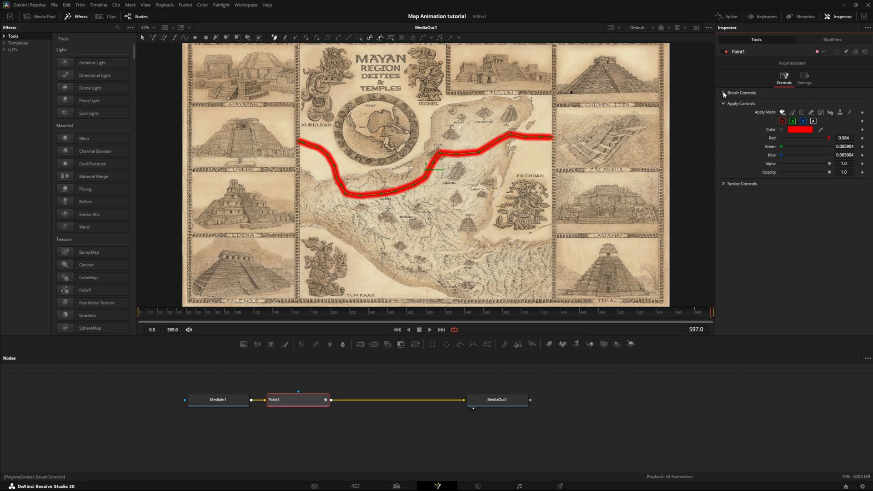
Step: Thin the red line in Brush Controls to size 0.0077 with softness about 1.18
{"action": "left_click", "coordinate": [742, 93]}
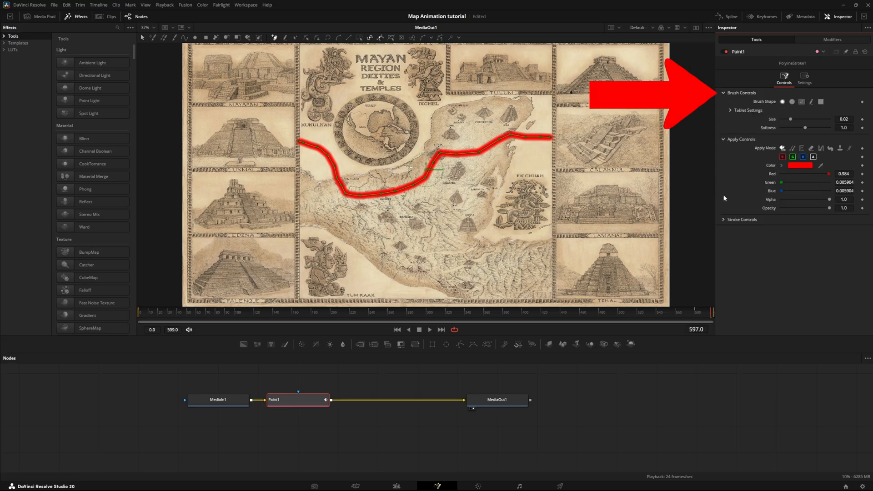
{"action": "left_click", "coordinate": [741, 219]}
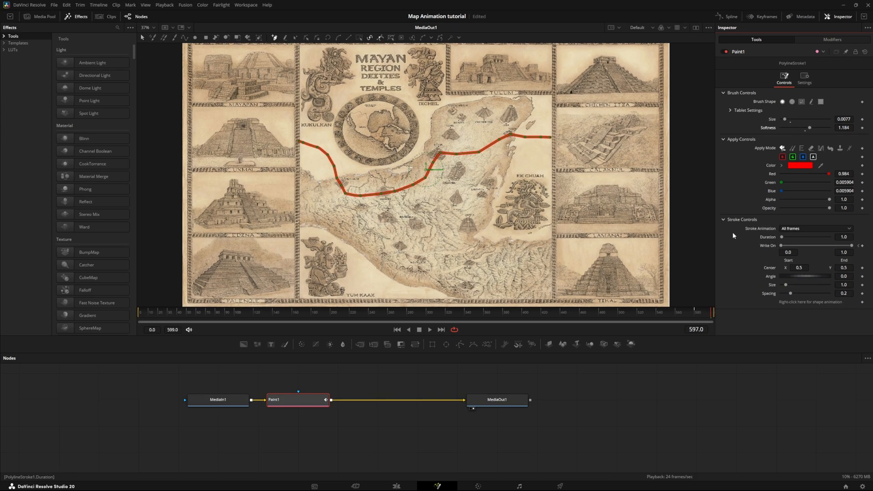
{"action": "mouse_move", "coordinate": [690, 234]}
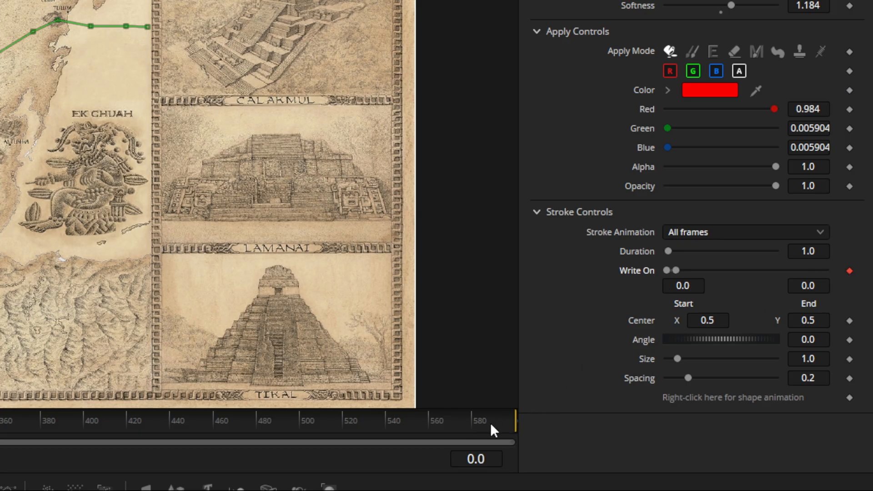
{"action": "mouse_move", "coordinate": [434, 423]}
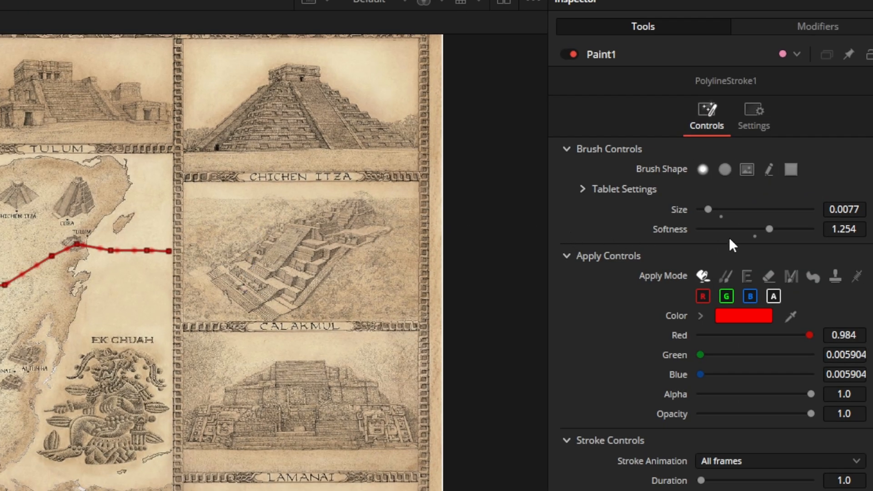
{"action": "mouse_move", "coordinate": [772, 233]}
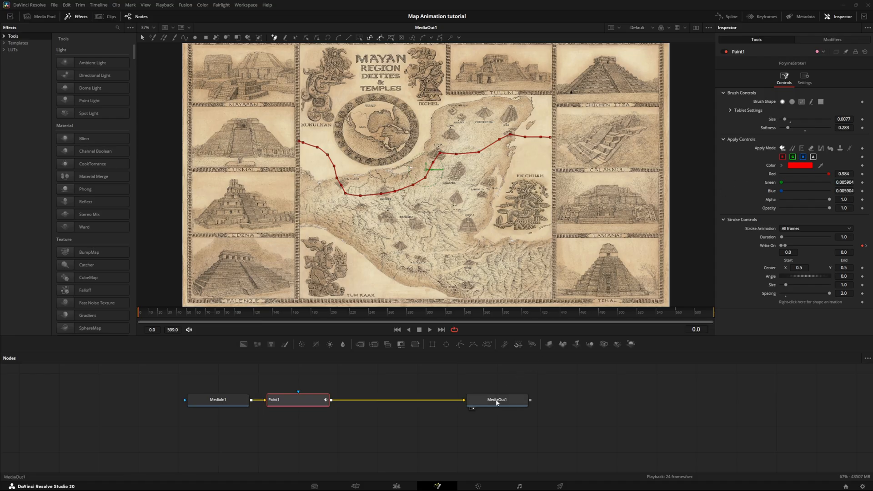
Step: View MediaOut1 and move to frame 560 so the dotted path is fully written on
{"action": "left_click", "coordinate": [496, 399]}
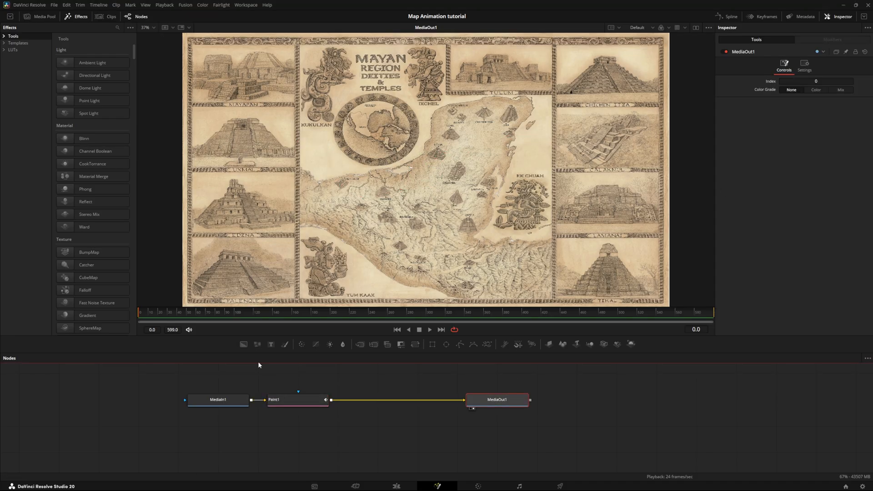
{"action": "left_click", "coordinate": [428, 329]}
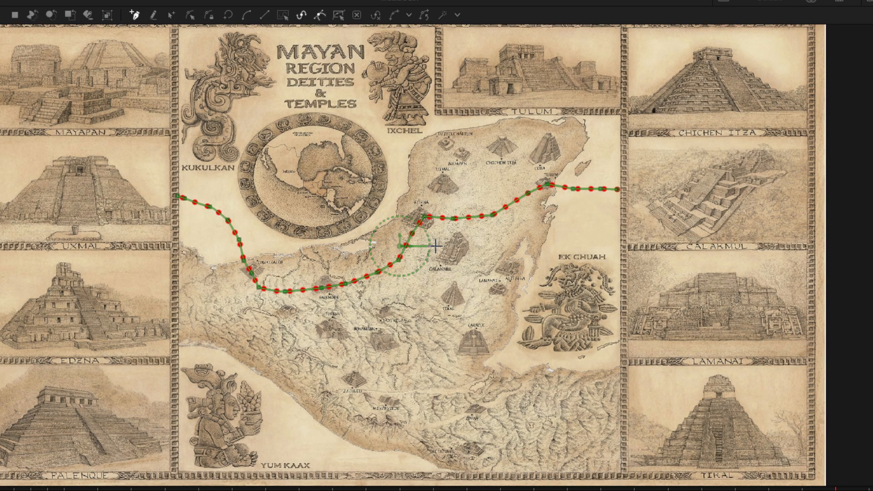
Step: Duplicate Paint1 as Paint1_1 connected between Paint1 and MediaOut1
{"action": "key", "text": "ctrl+c"}
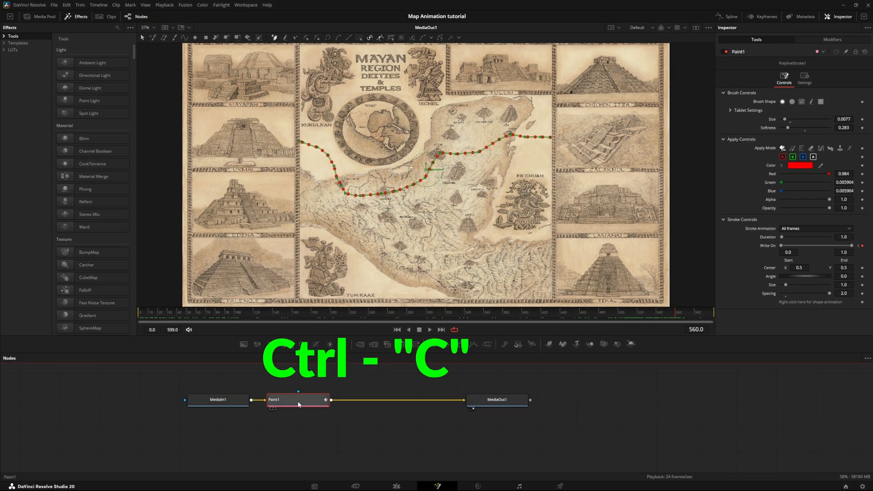
{"action": "key", "text": "ctrl+c"}
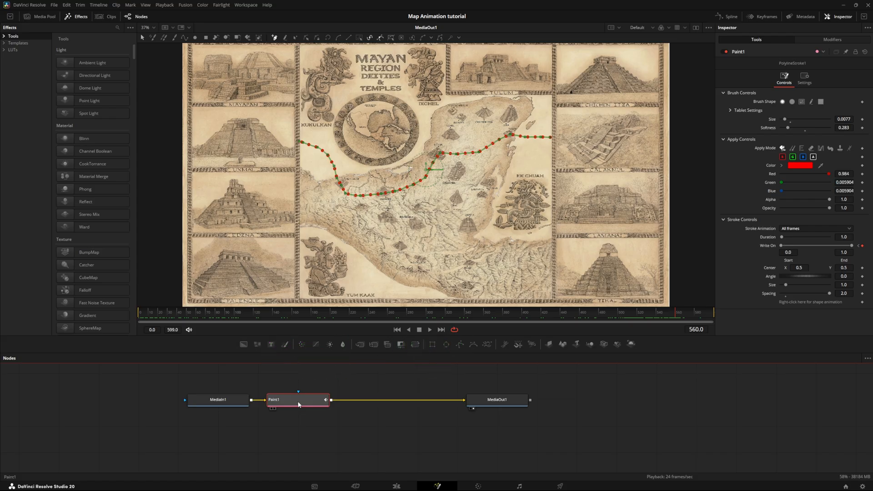
{"action": "key", "text": "ctrl+v"}
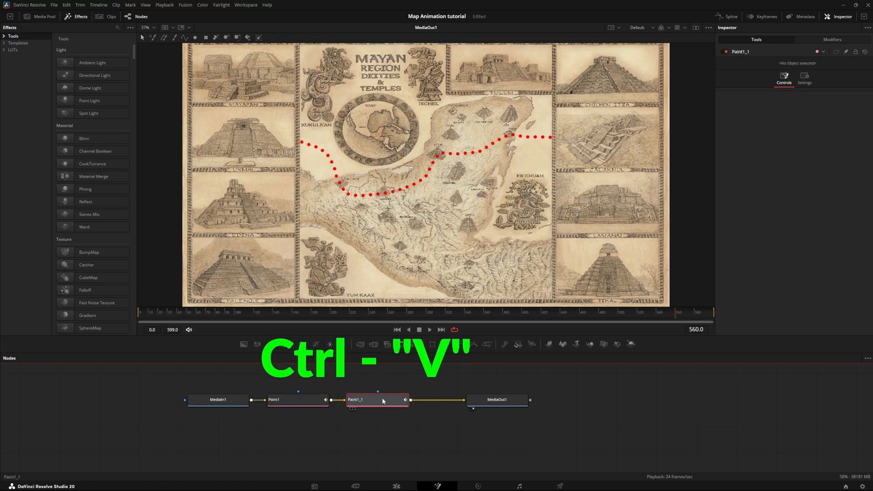
{"action": "key", "text": "ctrl+v"}
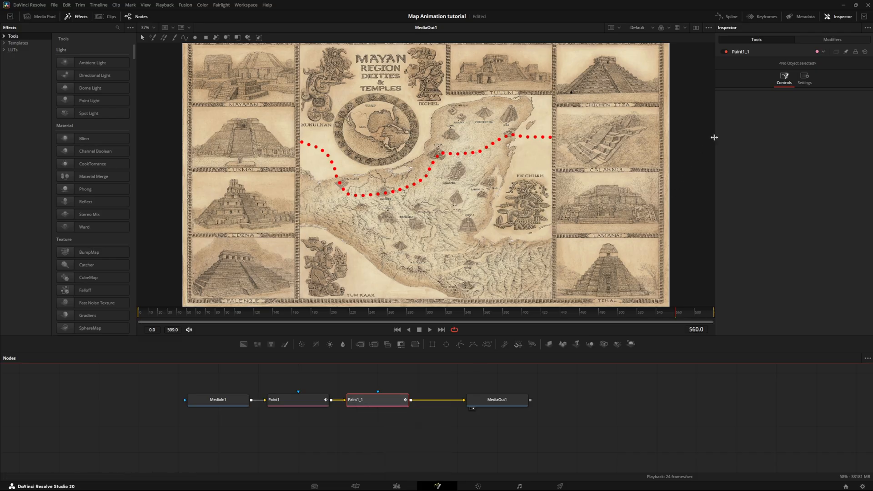
{"action": "mouse_move", "coordinate": [702, 147]}
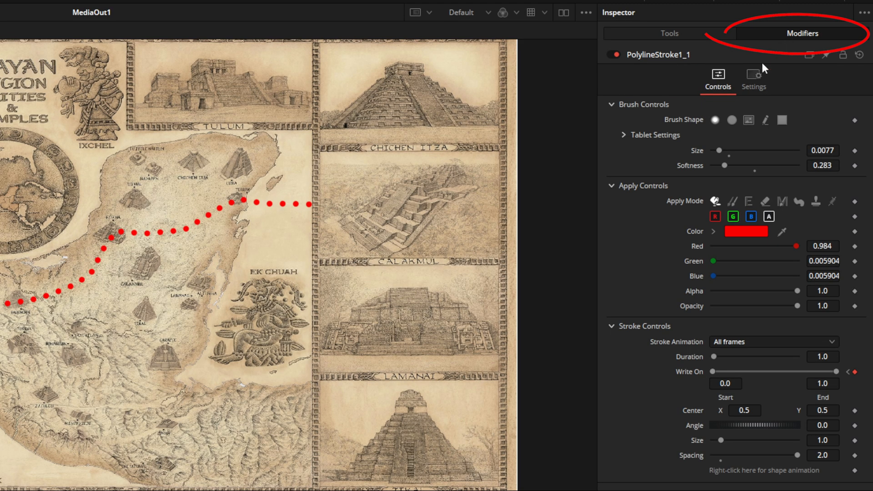
{"action": "mouse_move", "coordinate": [778, 383]}
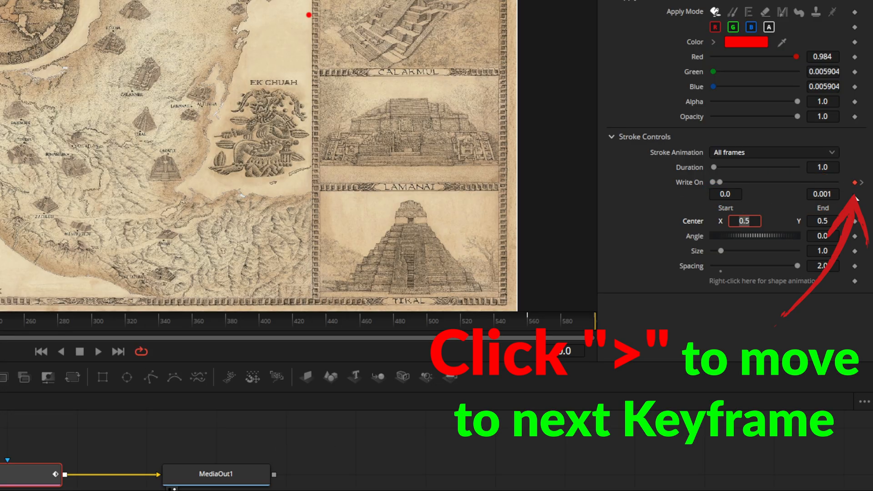
Step: Set the duplicate stroke's Write On start to 0.999 so only its tip draws
{"action": "left_click", "coordinate": [859, 182]}
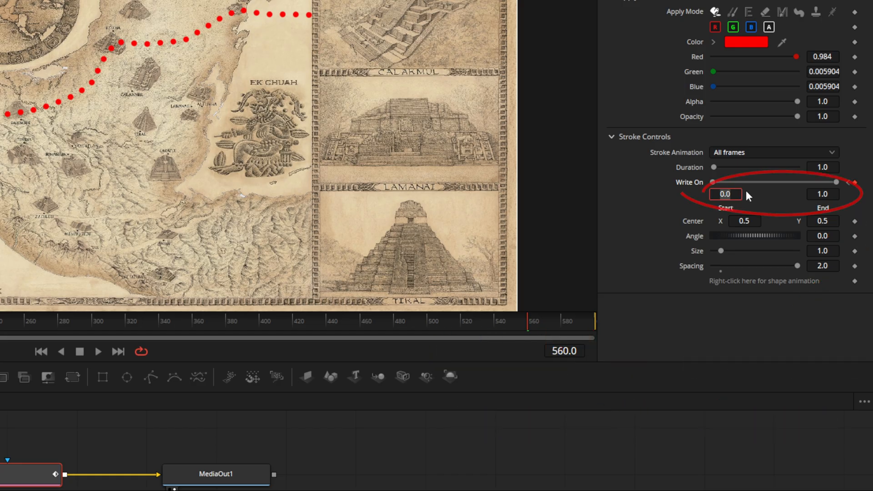
{"action": "type", "text": ".999"}
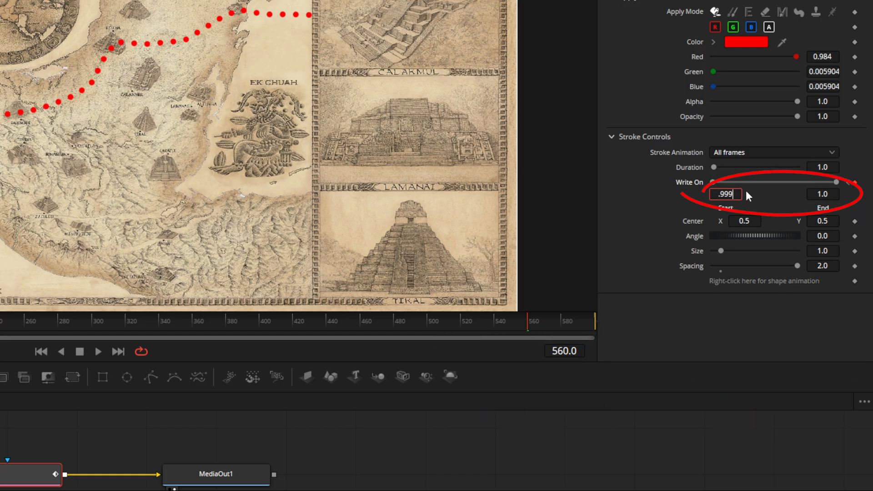
{"action": "left_click", "coordinate": [822, 193]}
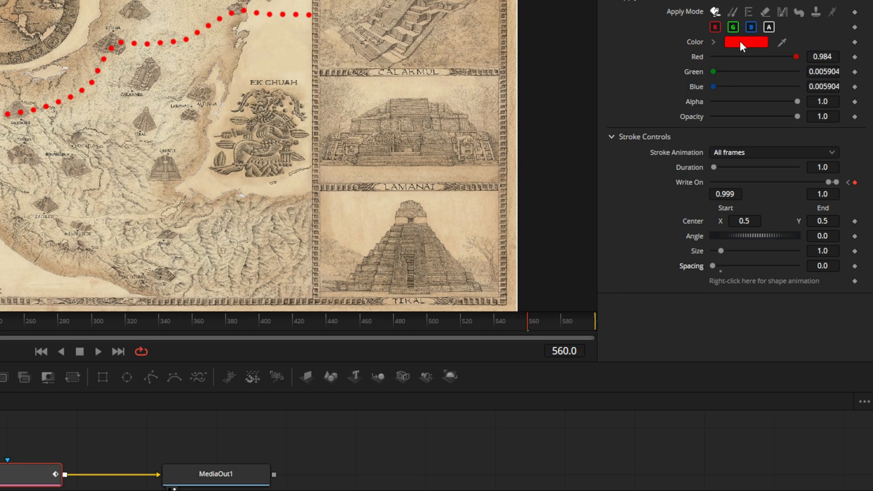
Step: Colour the leader dot bright green and scrub the timeline to check it rides the path tip
{"action": "left_click", "coordinate": [745, 42]}
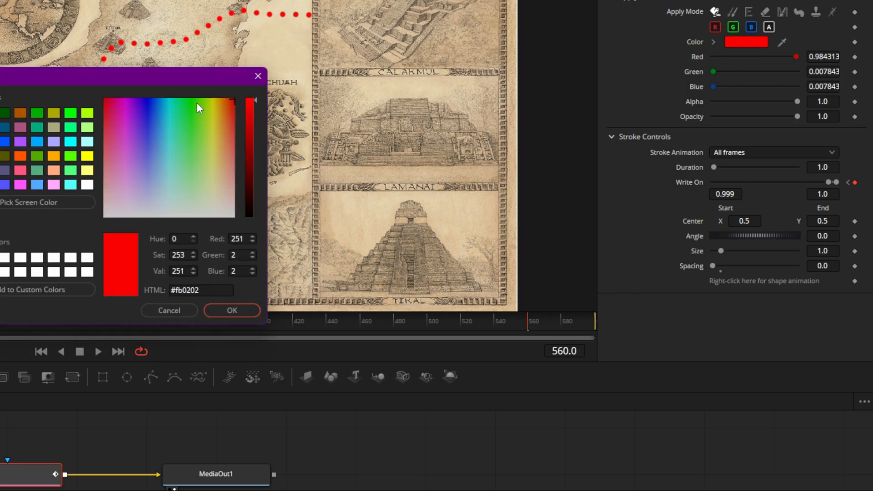
{"action": "left_click", "coordinate": [195, 105]}
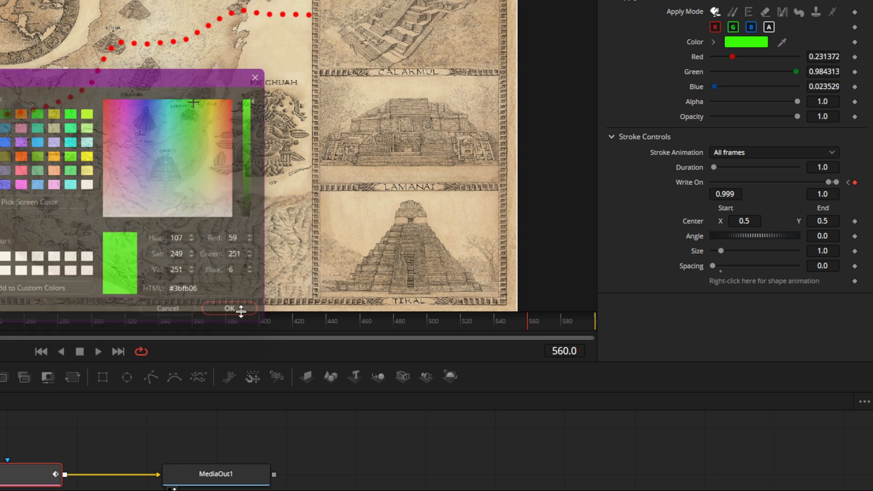
{"action": "left_click", "coordinate": [229, 308]}
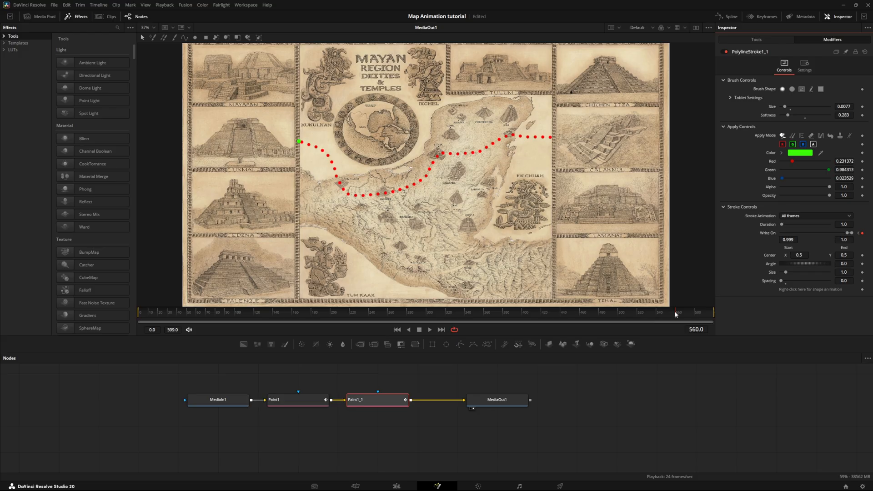
{"action": "left_click", "coordinate": [225, 312]}
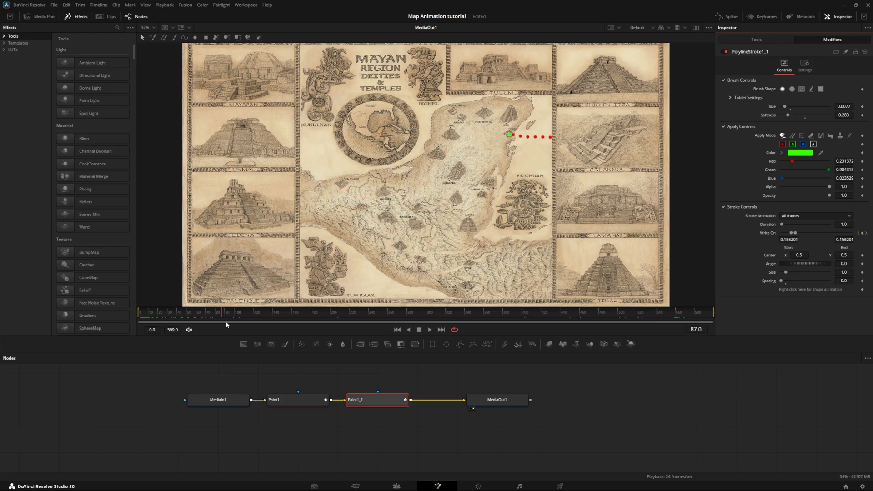
{"action": "left_click", "coordinate": [581, 318]}
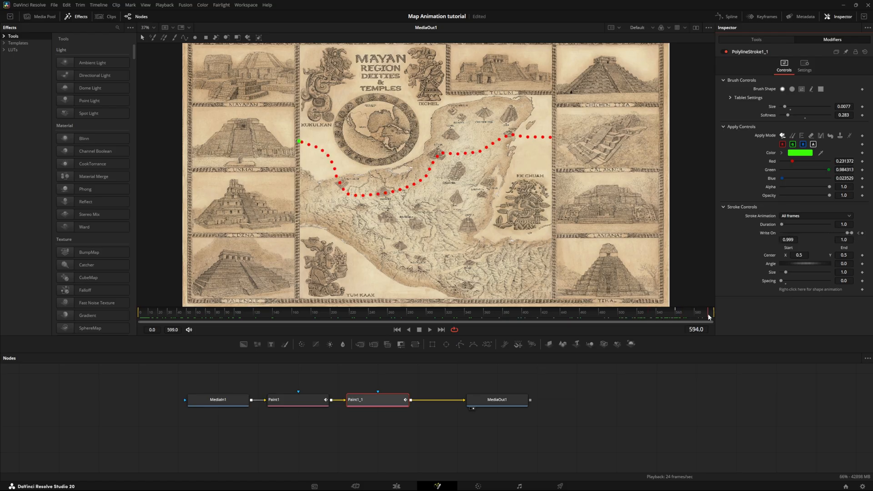
{"action": "left_click", "coordinate": [155, 312]}
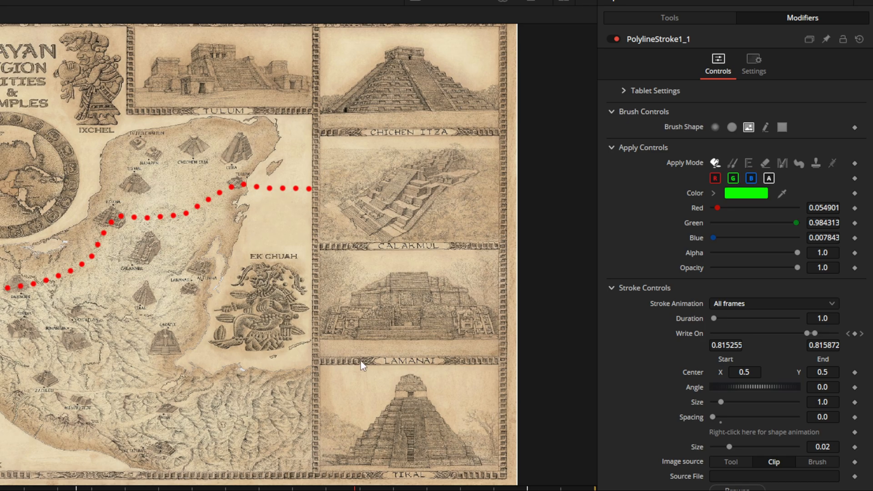
{"action": "mouse_move", "coordinate": [679, 135]}
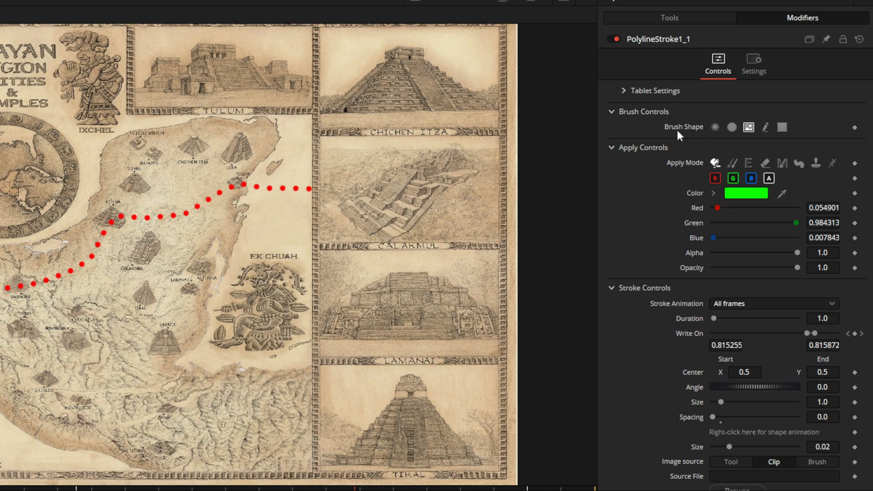
{"action": "mouse_move", "coordinate": [613, 154]}
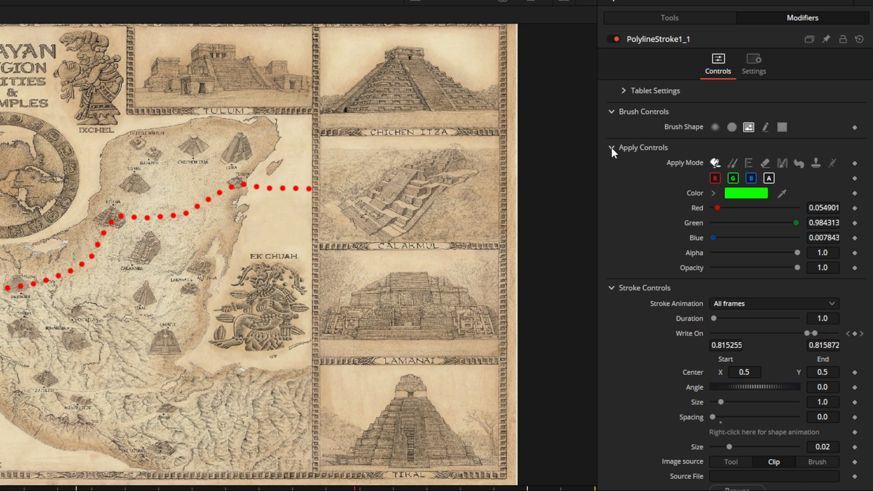
Step: Switch the leader stroke's Image Source to Clip instead of a brush shape
{"action": "left_click", "coordinate": [611, 147]}
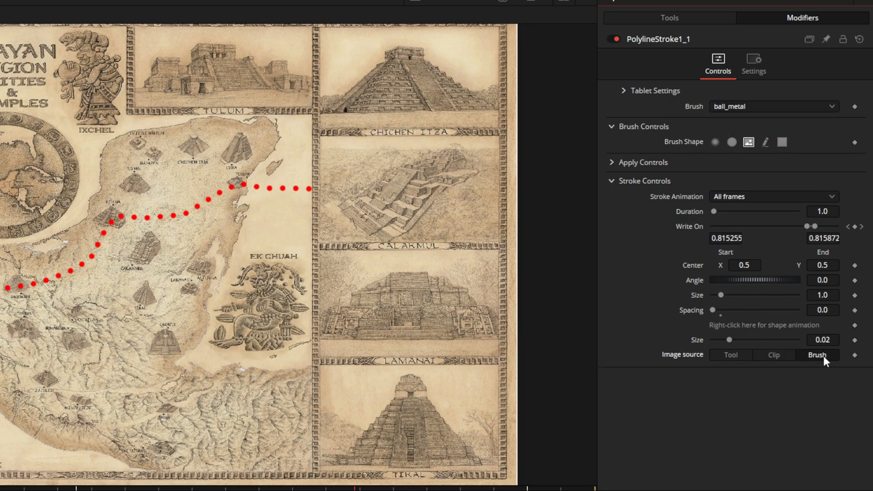
{"action": "left_click", "coordinate": [773, 354]}
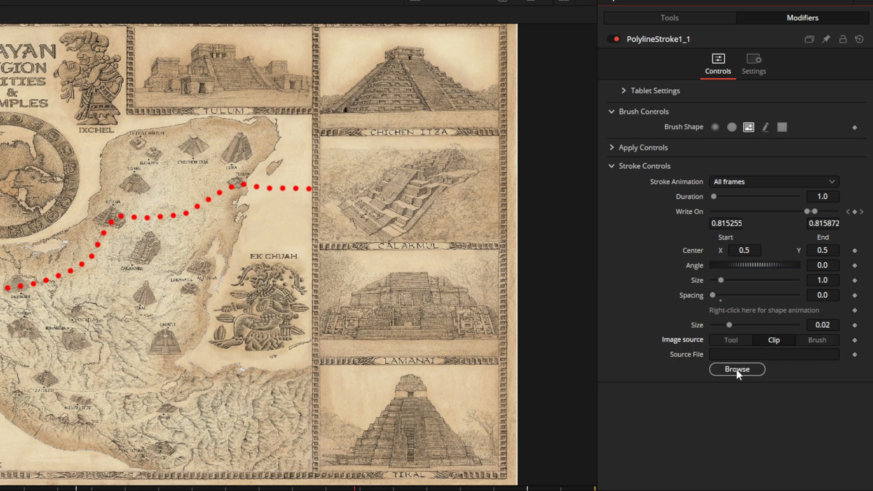
{"action": "mouse_move", "coordinate": [609, 470]}
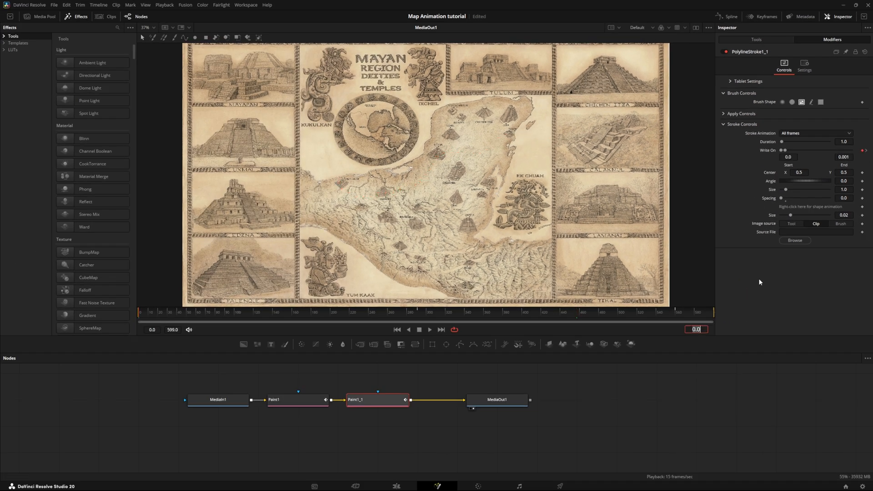
{"action": "mouse_move", "coordinate": [841, 223]}
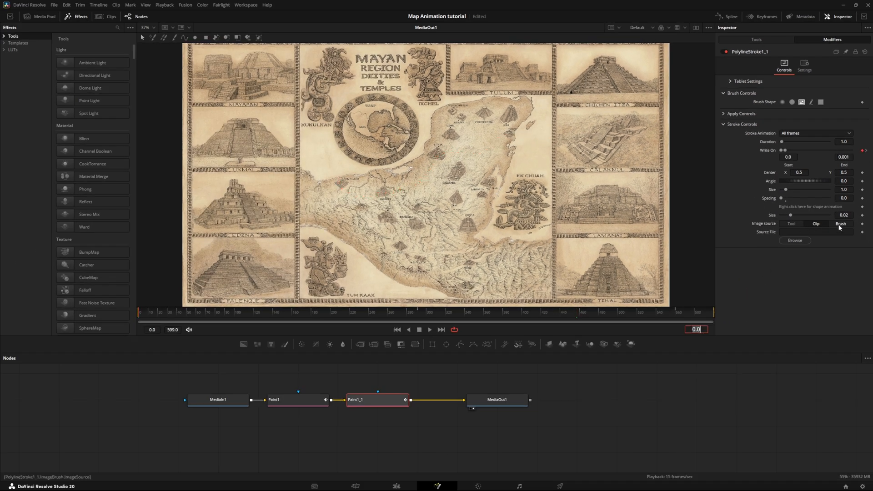
Step: Load Boat.png as the stroke's source file so a boat icon replaces the green dot
{"action": "left_click", "coordinate": [795, 240]}
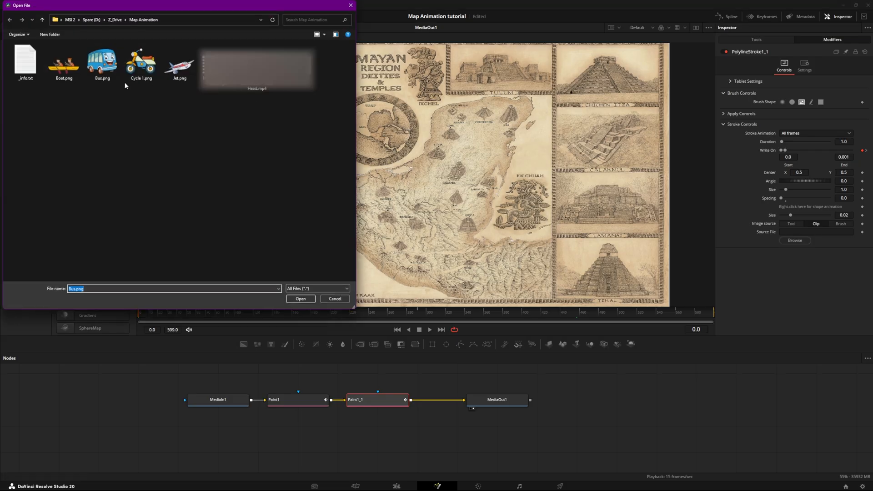
{"action": "left_click", "coordinate": [300, 299]}
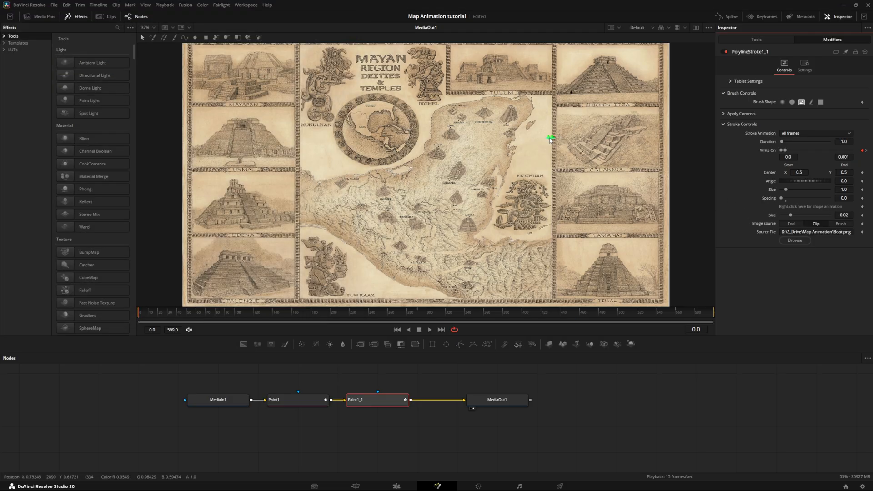
{"action": "mouse_move", "coordinate": [550, 138]}
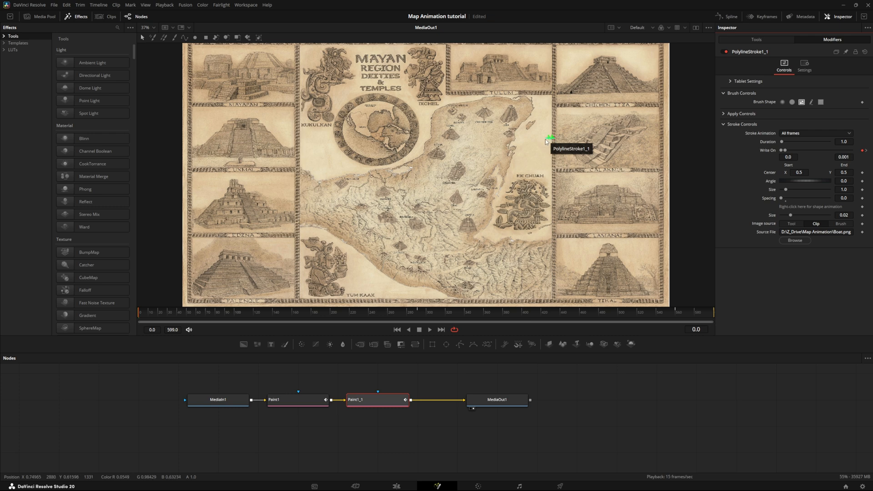
{"action": "left_click", "coordinate": [740, 81]}
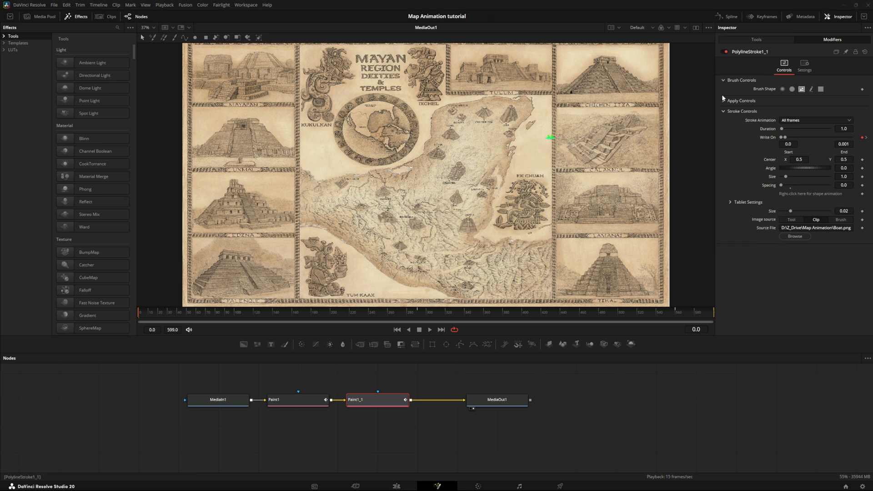
{"action": "left_click", "coordinate": [723, 101]}
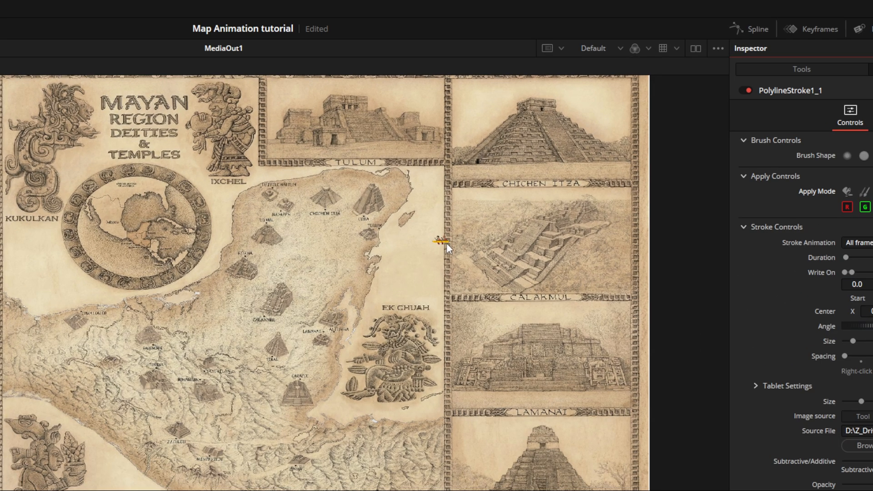
{"action": "mouse_move", "coordinate": [441, 248]}
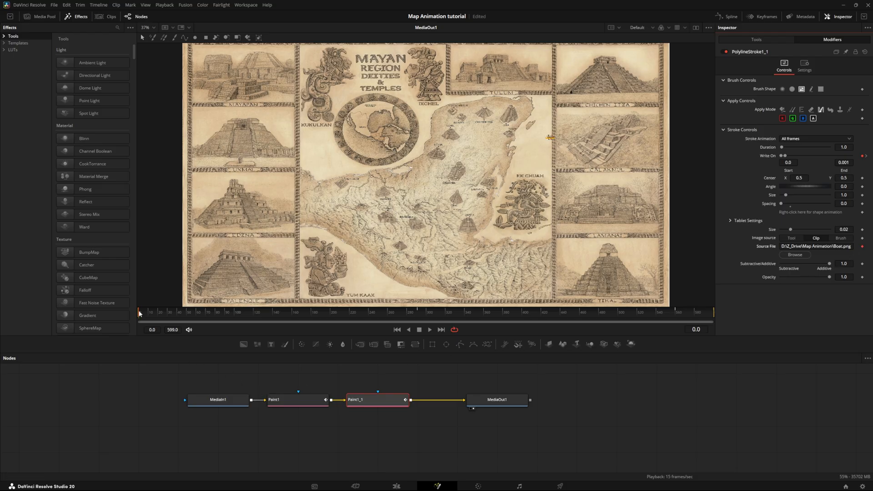
Step: Swap the icon to Cycle 1.png one frame after the boat's switch point
{"action": "left_click", "coordinate": [146, 312]}
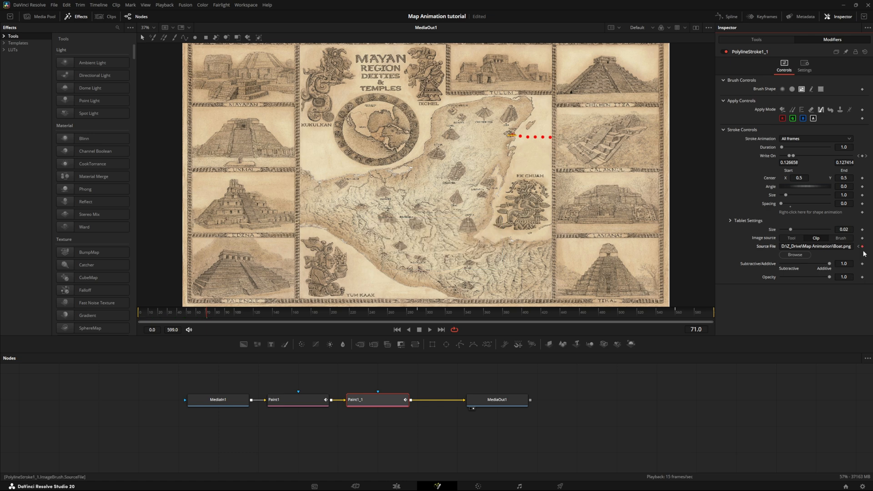
{"action": "key", "text": "Right"}
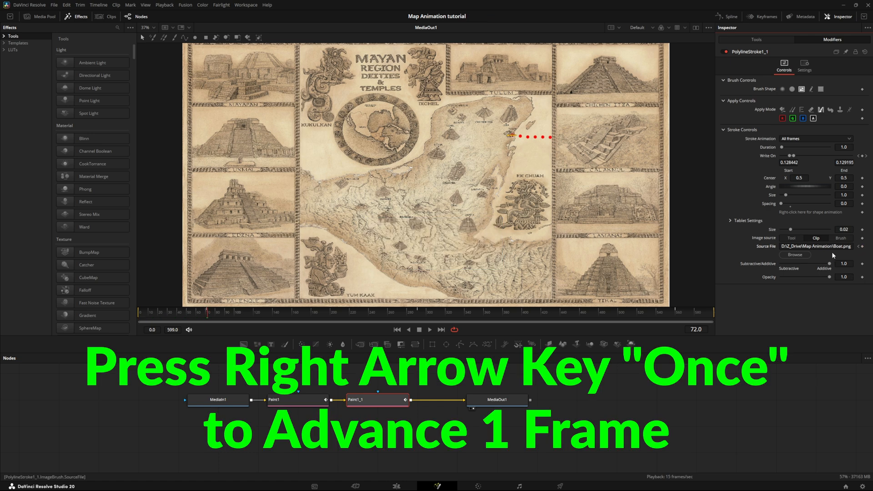
{"action": "left_click", "coordinate": [794, 255]}
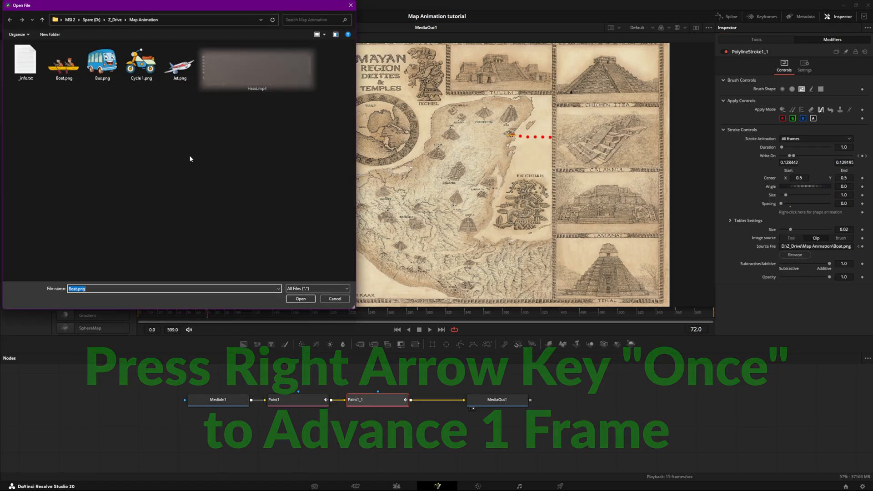
{"action": "left_click", "coordinate": [300, 299]}
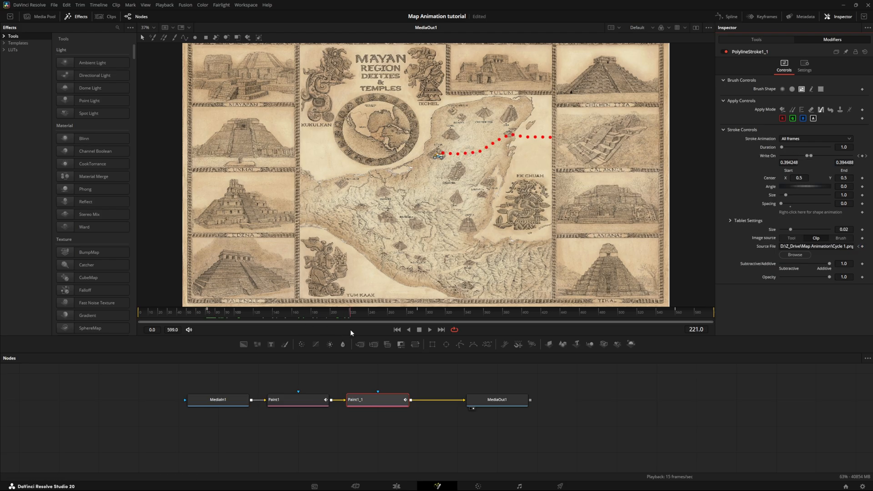
Step: Move one frame past 351 and browse to swap in the bus icon
{"action": "left_click", "coordinate": [418, 329]}
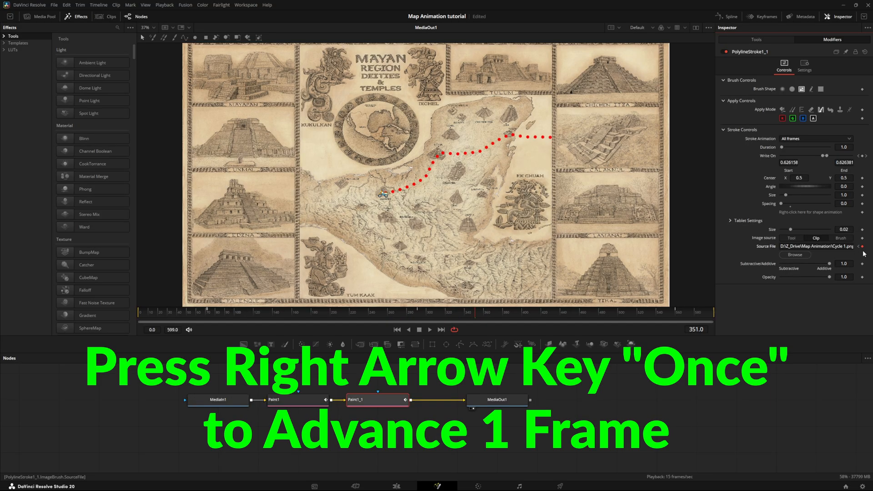
{"action": "key", "text": "Right"}
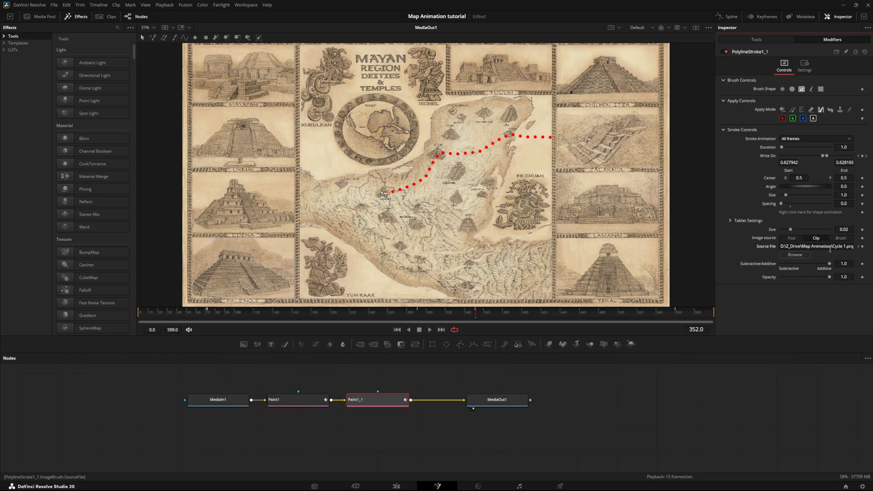
{"action": "left_click", "coordinate": [795, 255]}
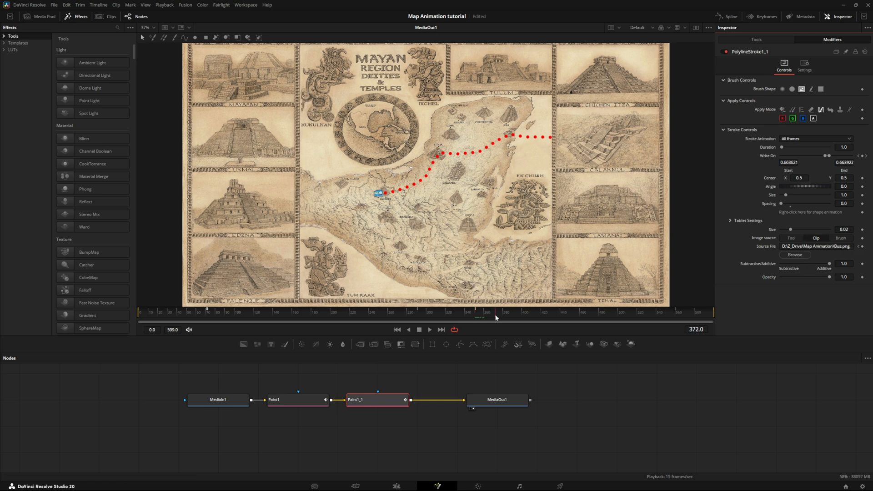
Step: At frame 460, swap the travelling icon's source file from the bus to Jet.png
{"action": "left_click", "coordinate": [579, 317]}
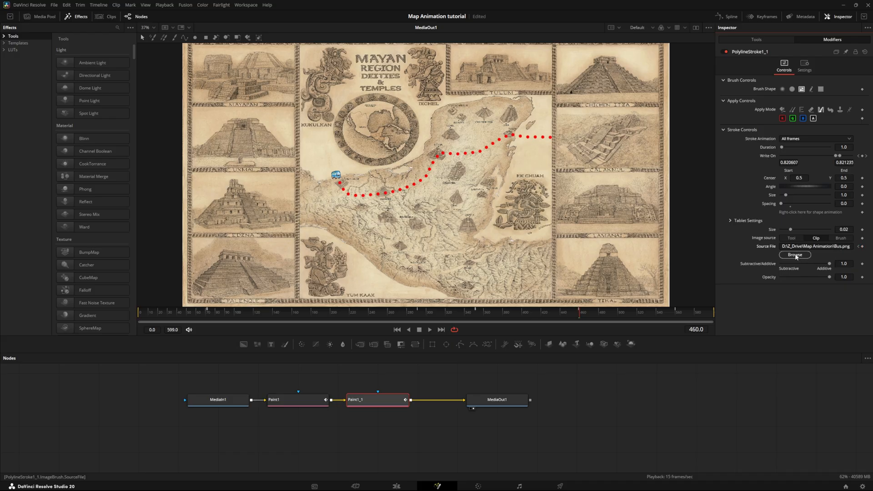
{"action": "left_click", "coordinate": [795, 254]}
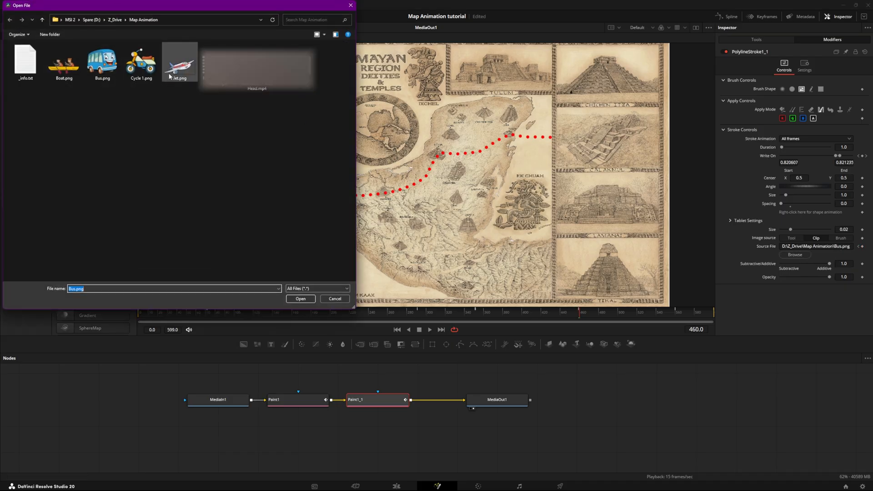
{"action": "left_click", "coordinate": [300, 299]}
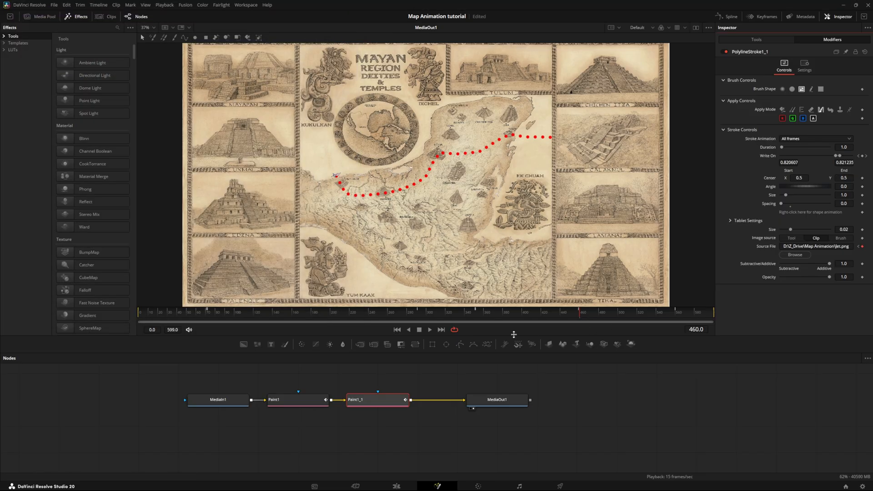
{"action": "mouse_move", "coordinate": [582, 315]}
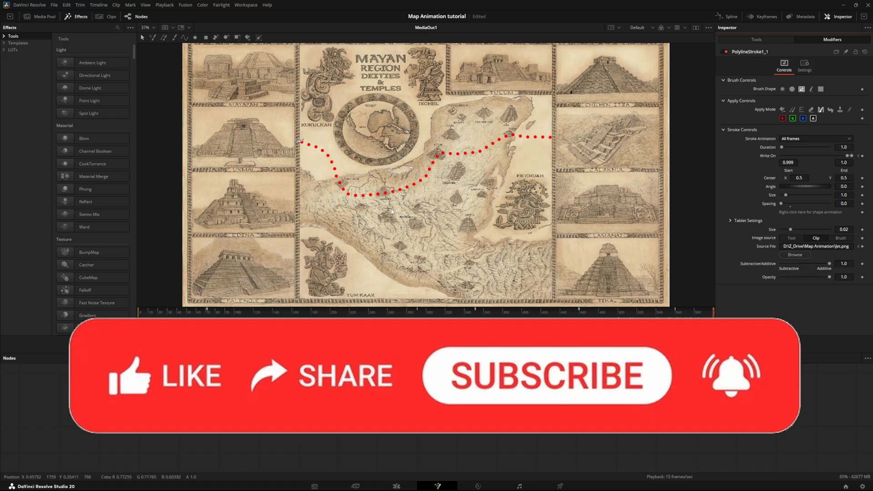
{"action": "mouse_move", "coordinate": [222, 178]}
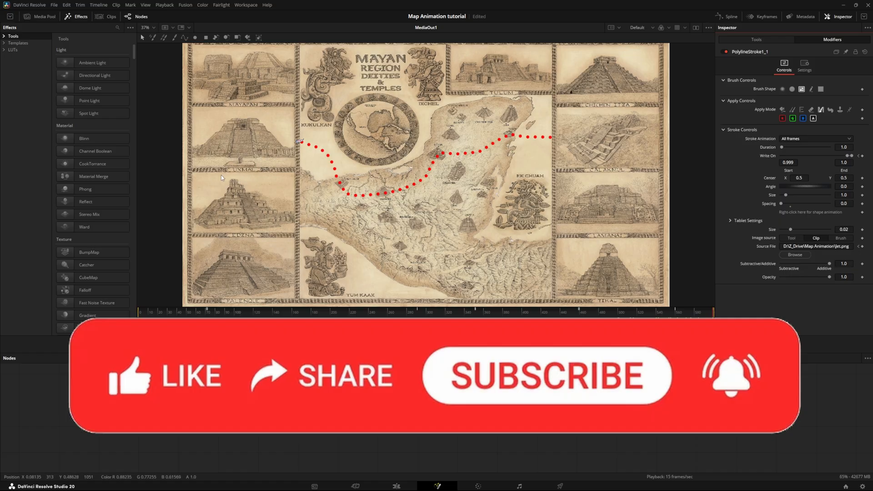